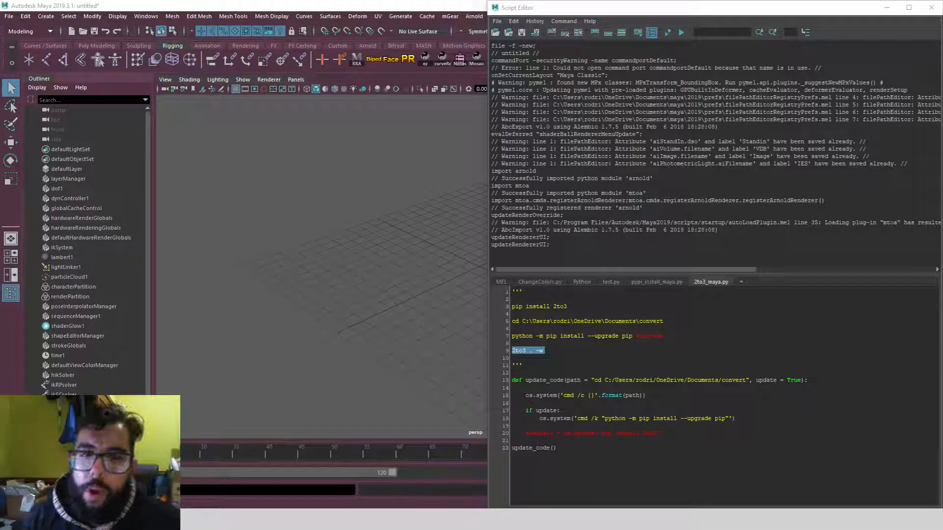
pyautogui.moveTo(424, 297)
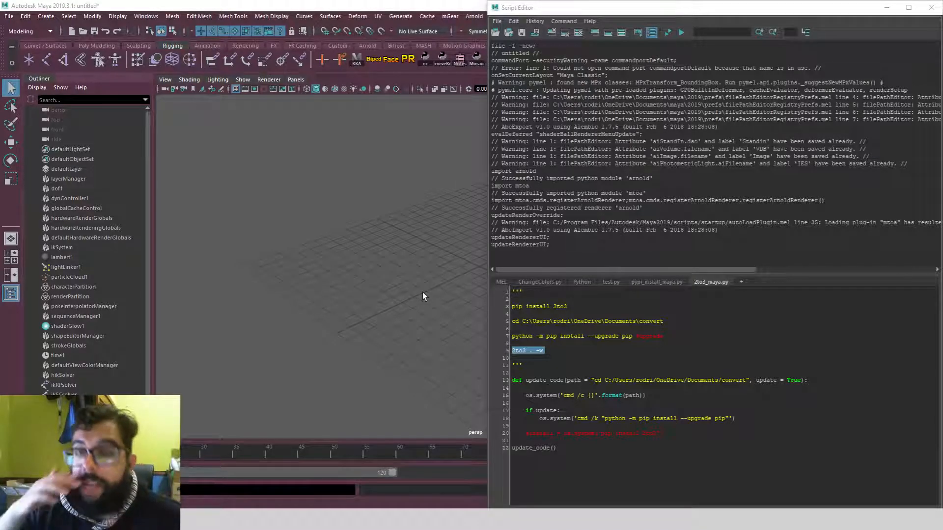